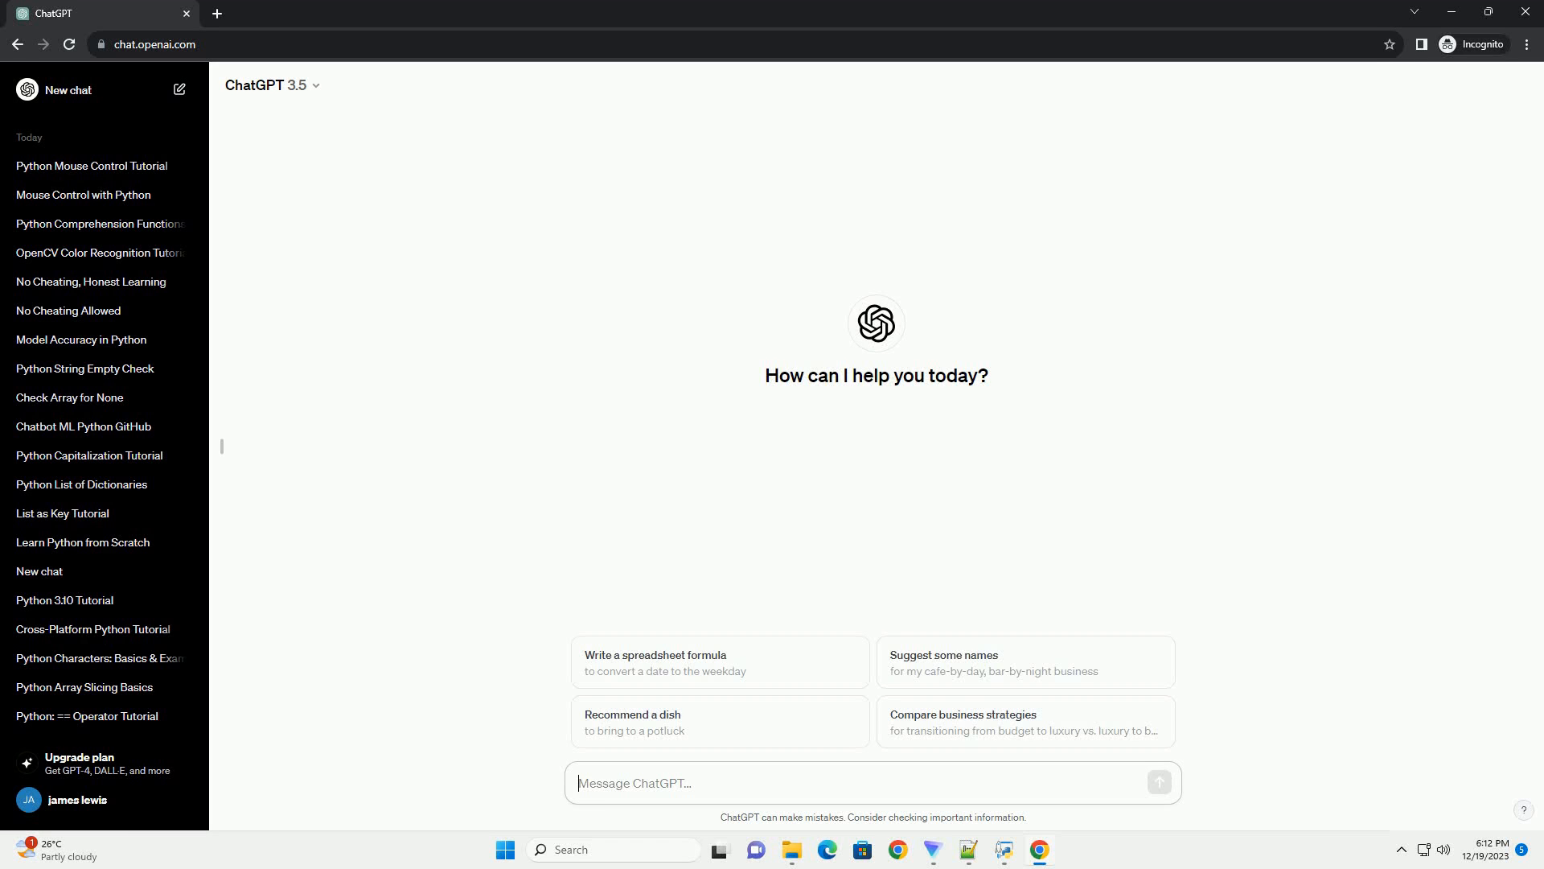
# Ask ChatGPT for a step-by-step Python WebSocket tutorial for controlling OBS Studio.
pyautogui.click(1159, 781)
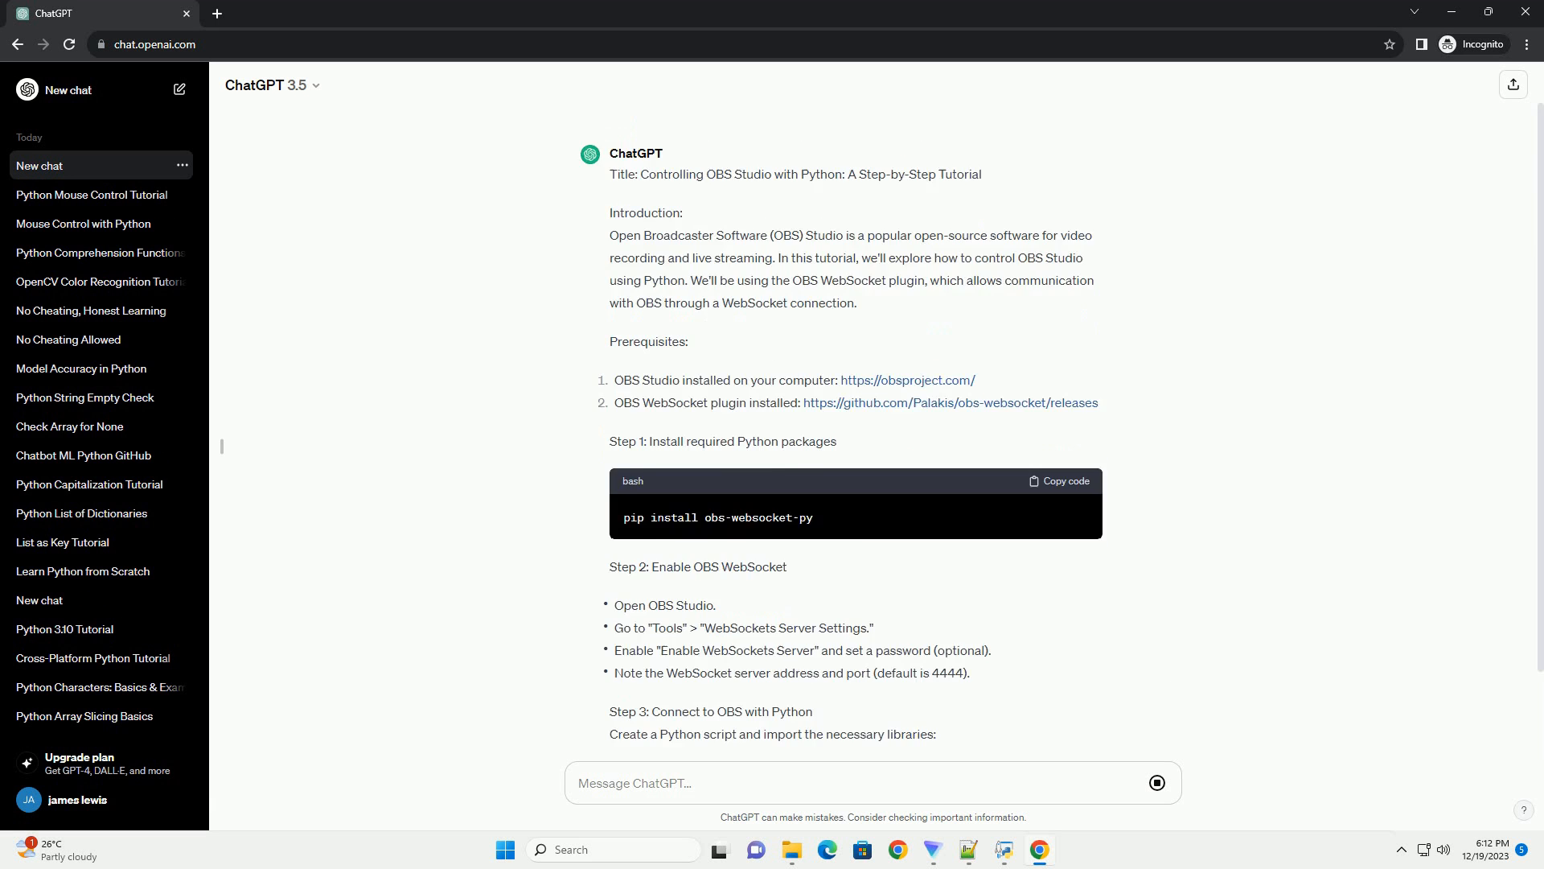
# Scroll through the streaming tutorial from the connection code to the disconnect step and conclusion.
pyautogui.scroll(-3)
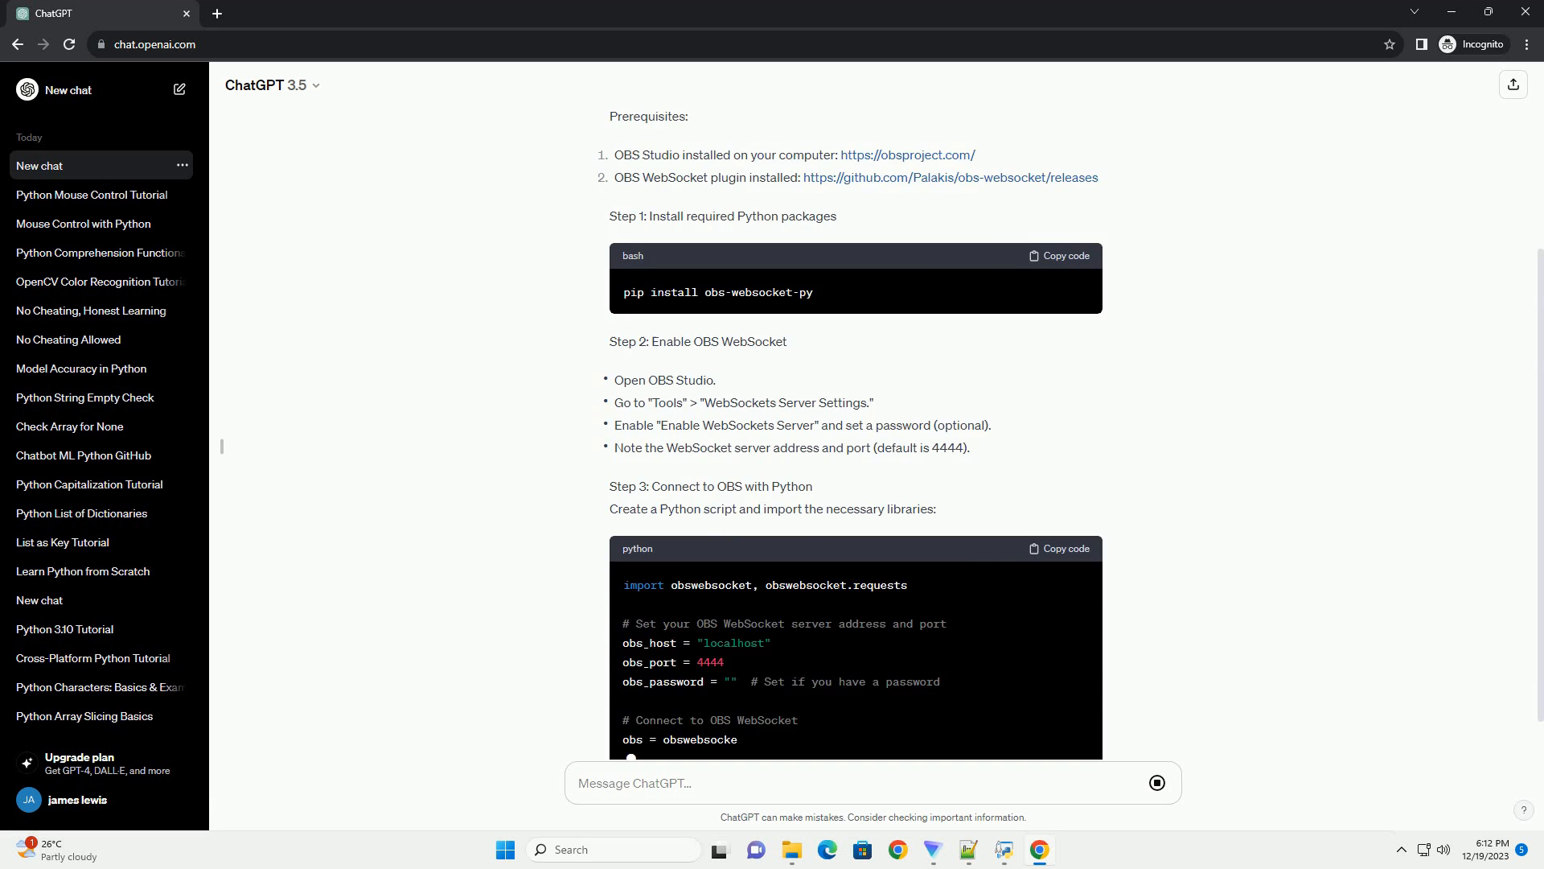
pyautogui.scroll(-3)
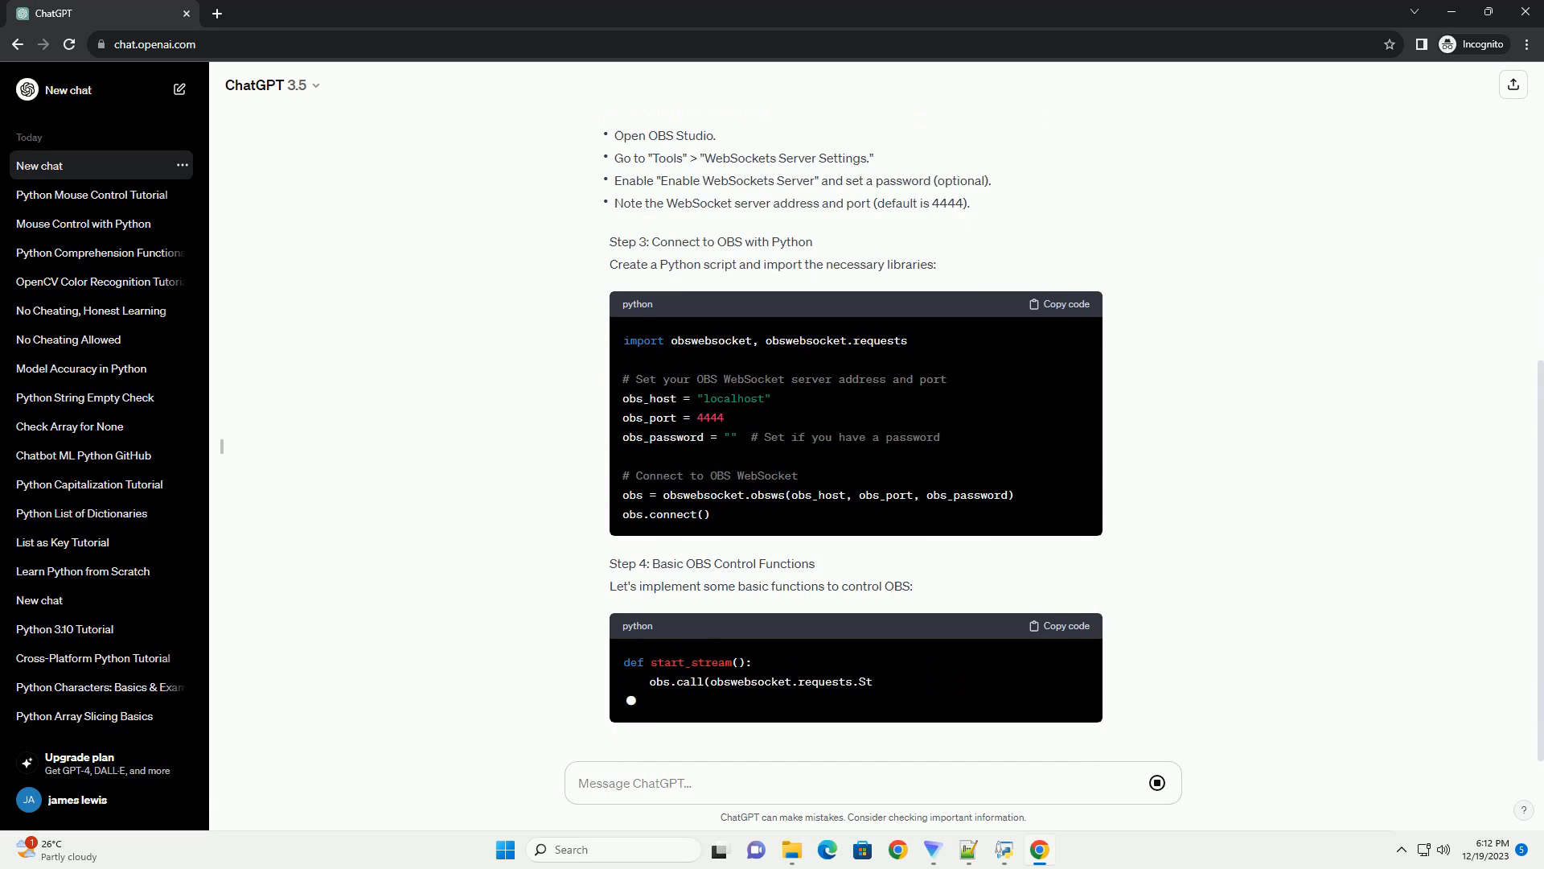
pyautogui.scroll(-3)
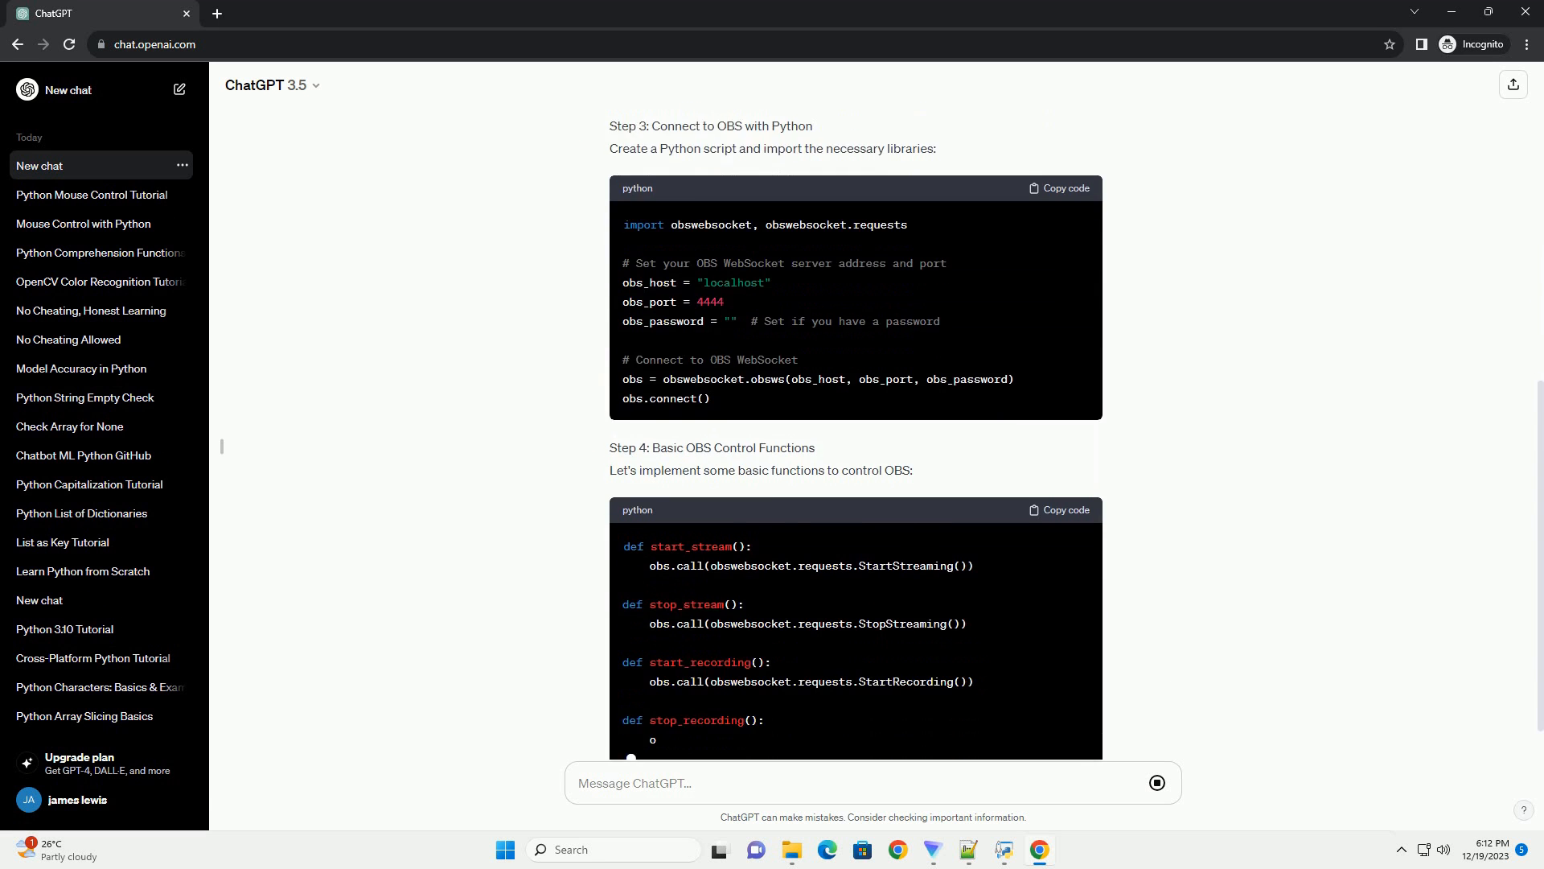
pyautogui.scroll(-3)
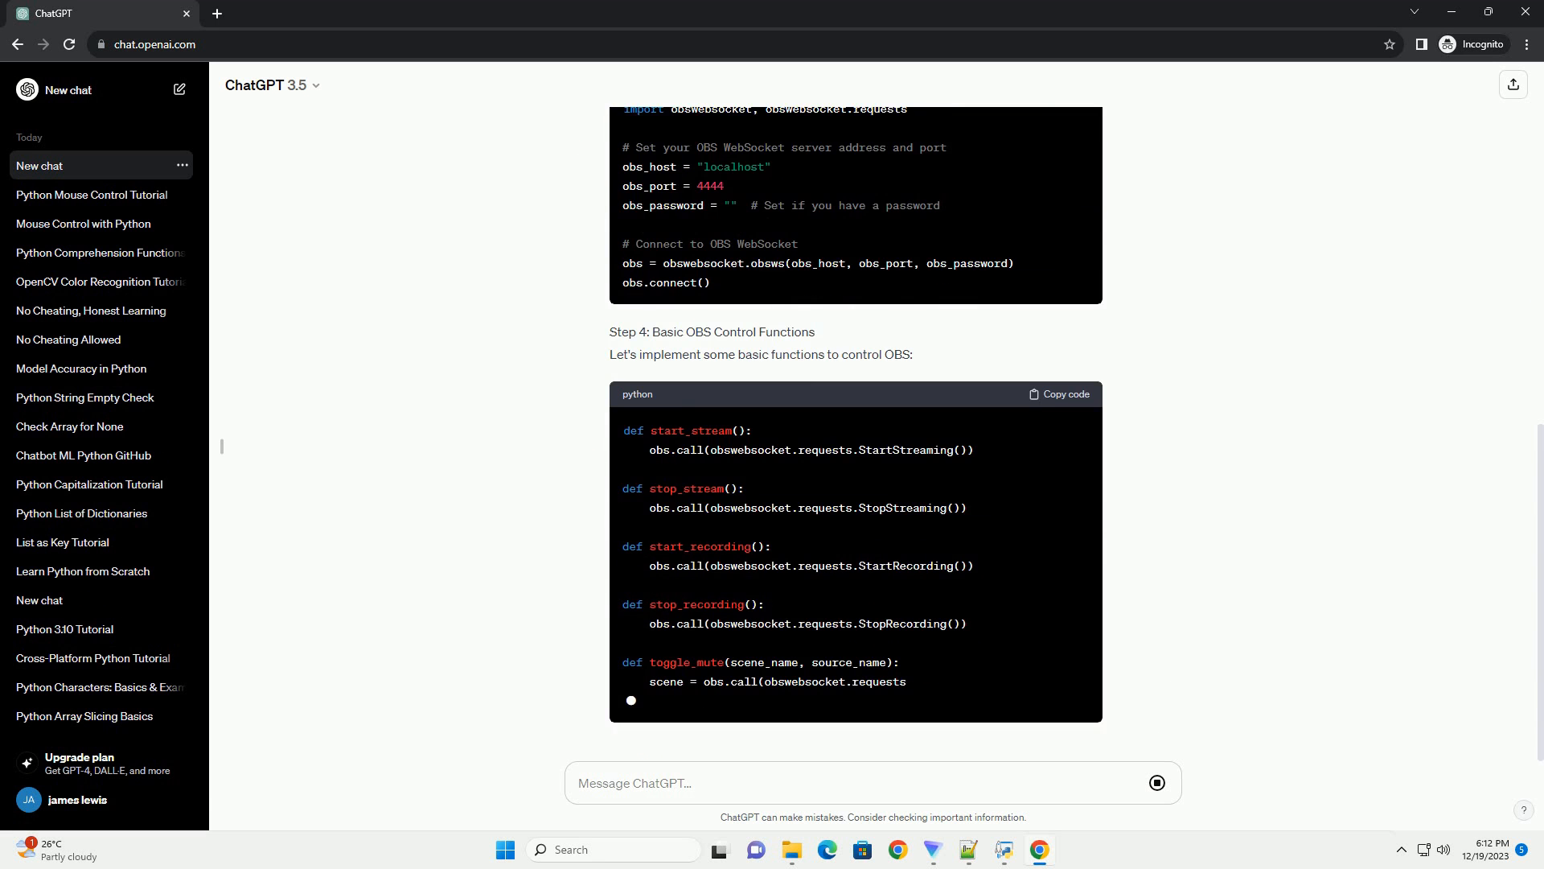
pyautogui.scroll(-3)
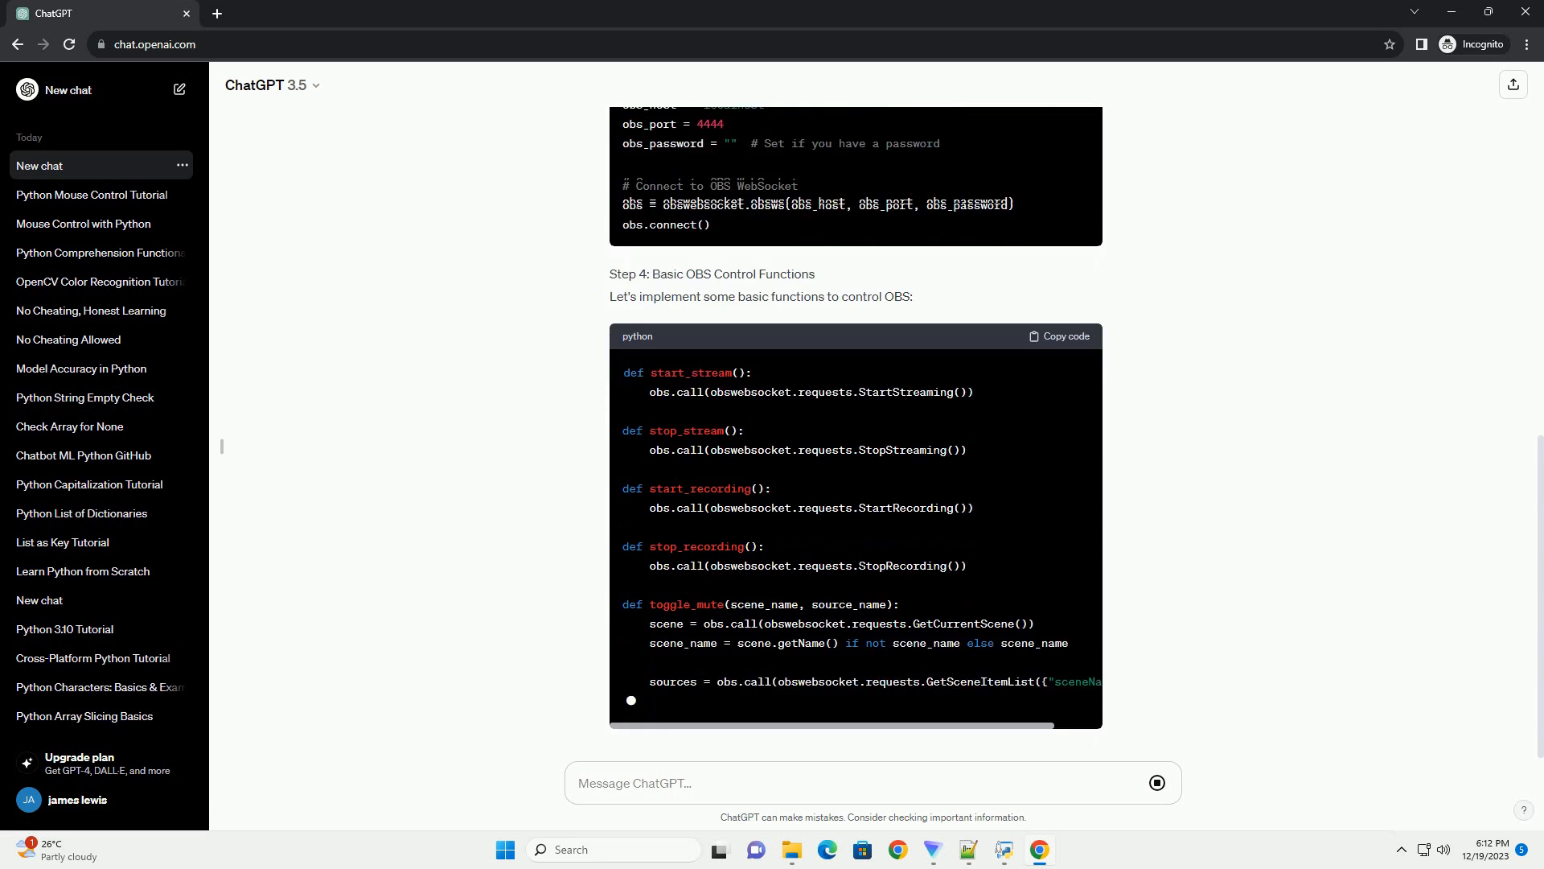
pyautogui.scroll(-3)
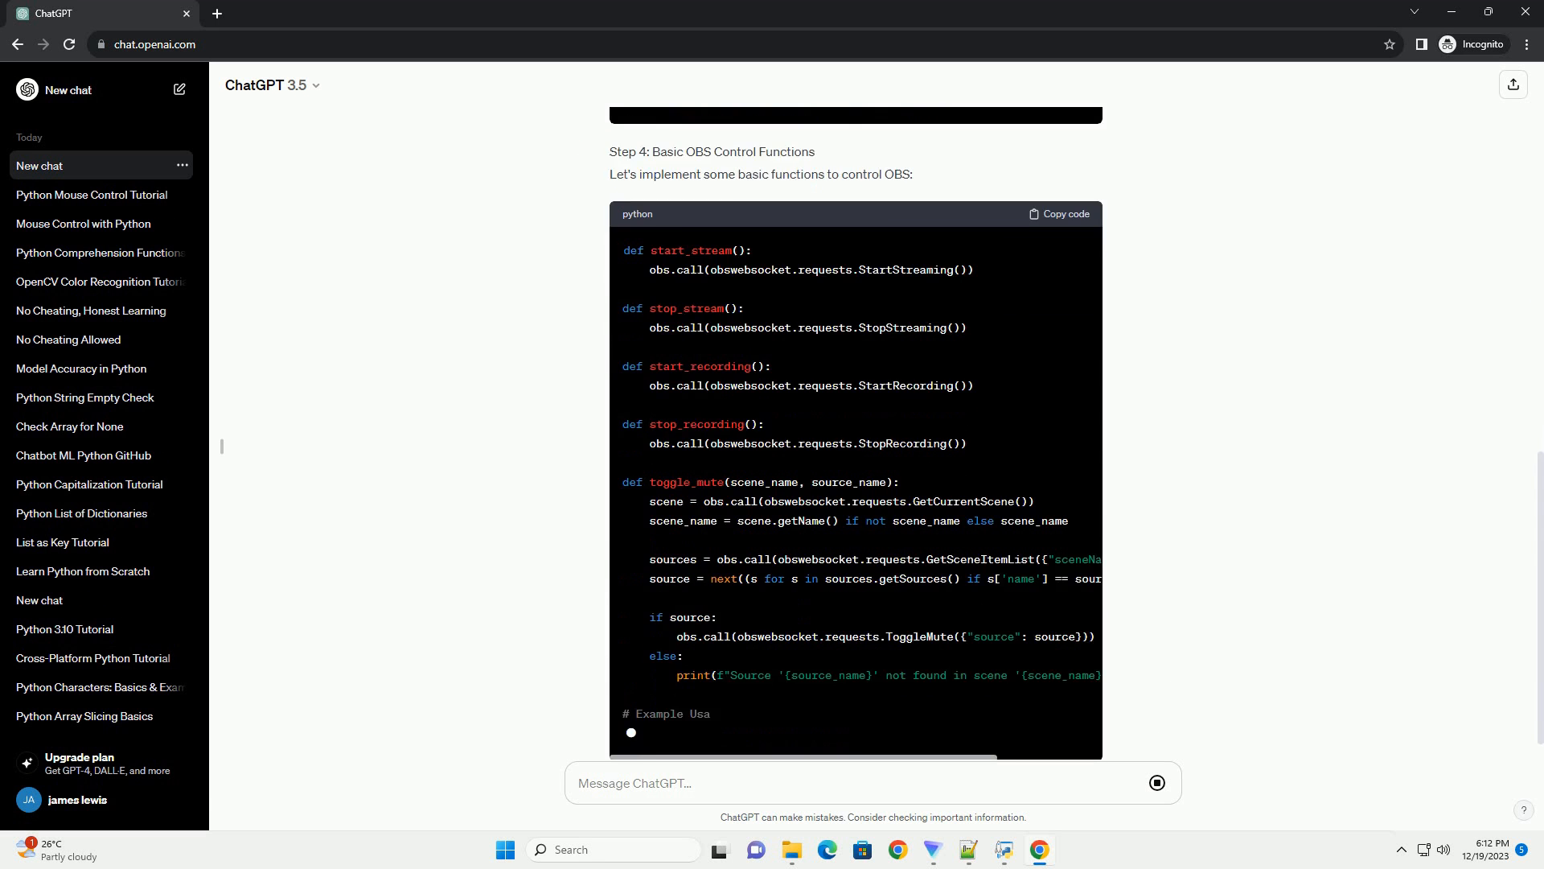
pyautogui.scroll(-3)
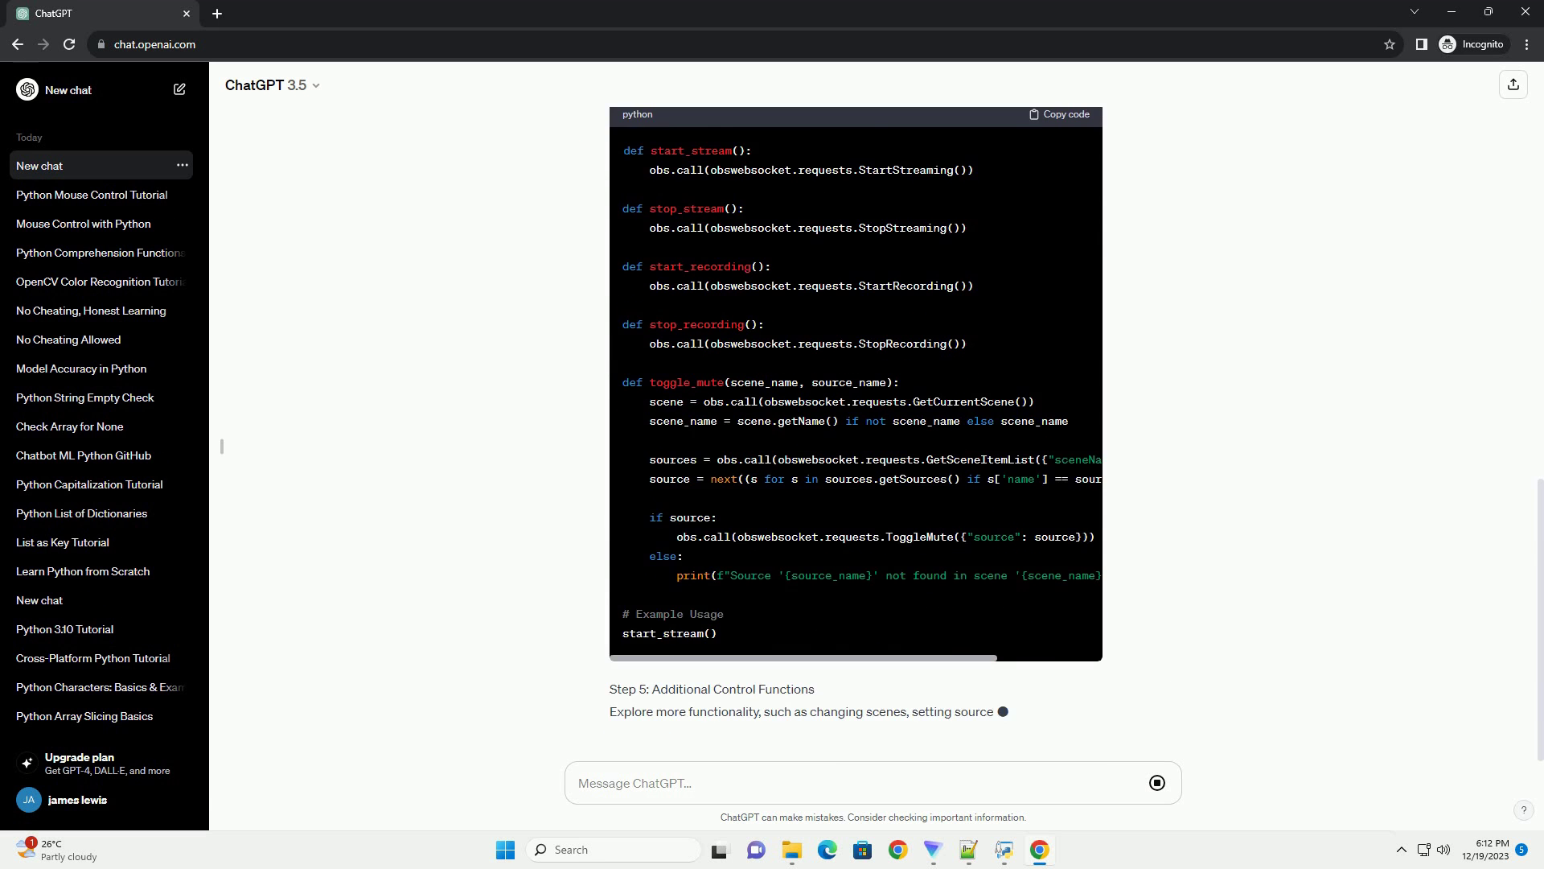
pyautogui.scroll(-3)
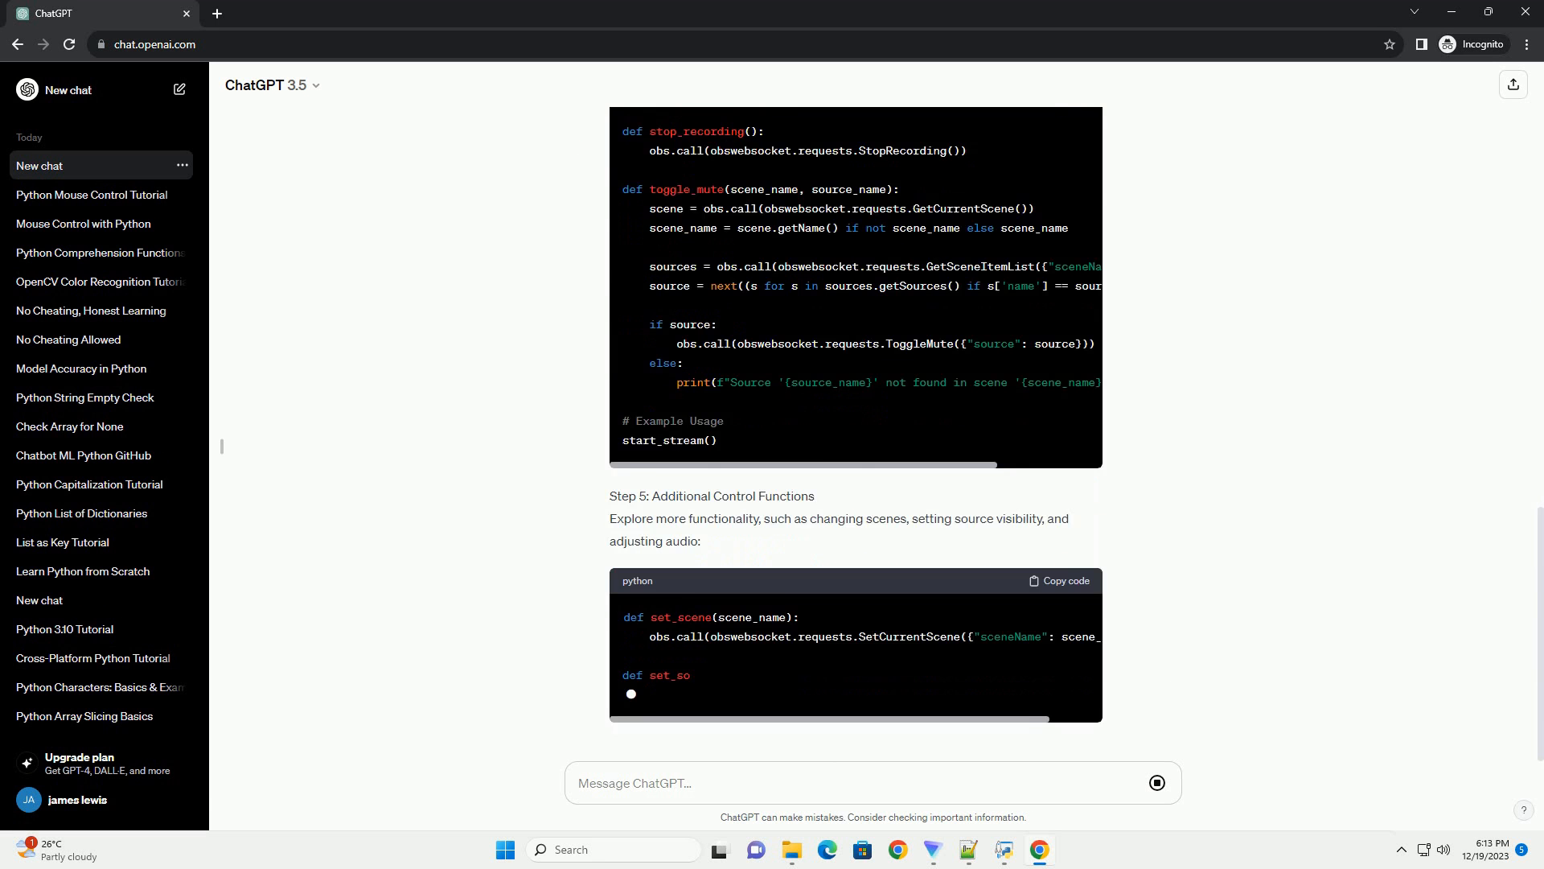
pyautogui.scroll(-3)
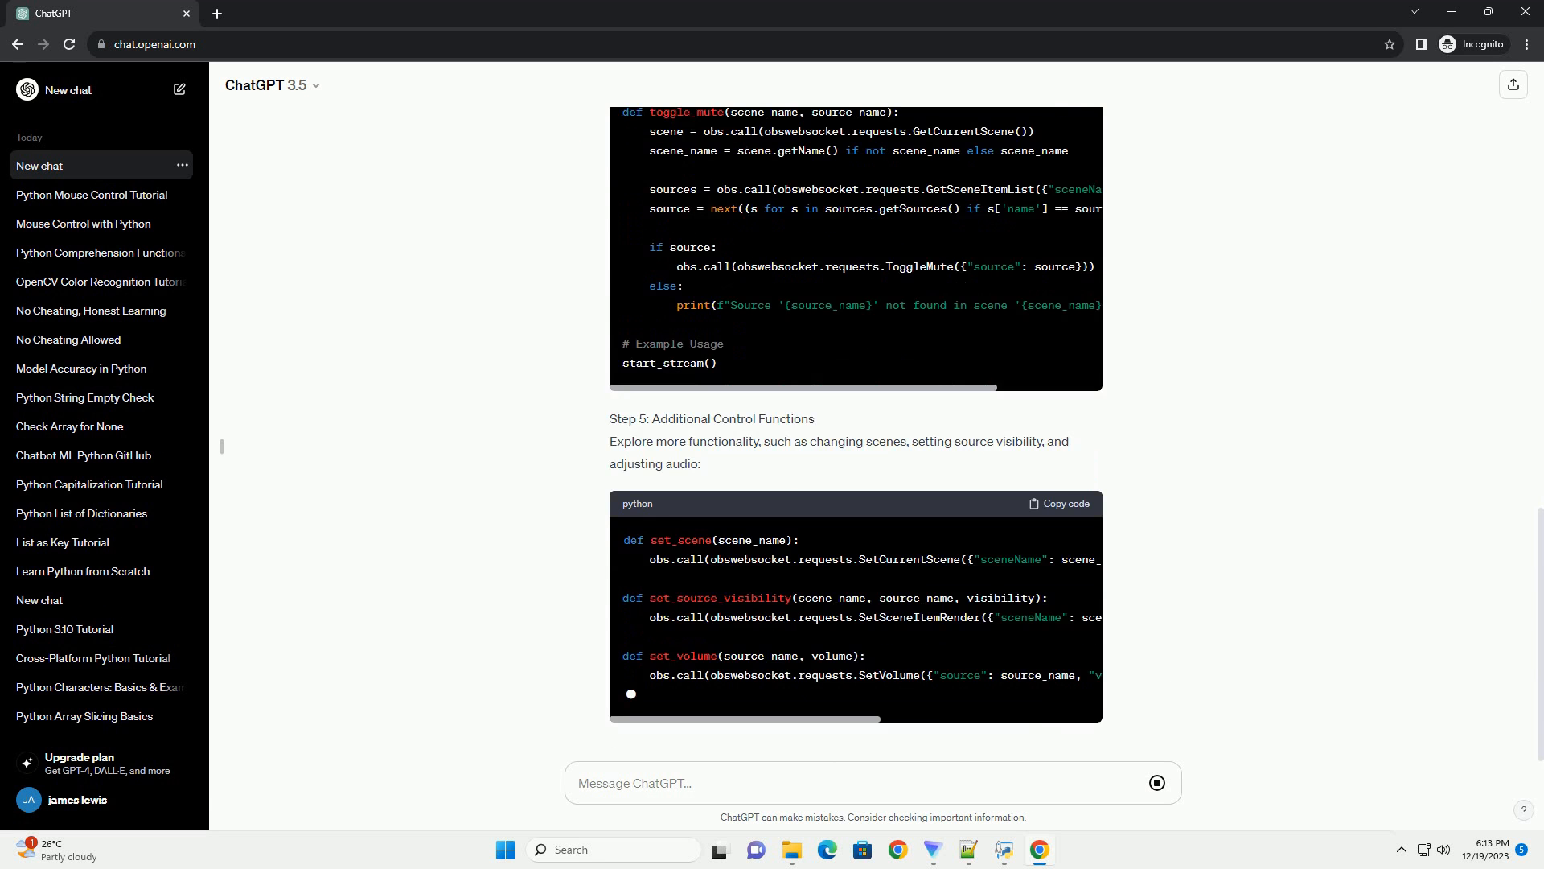
pyautogui.scroll(-3)
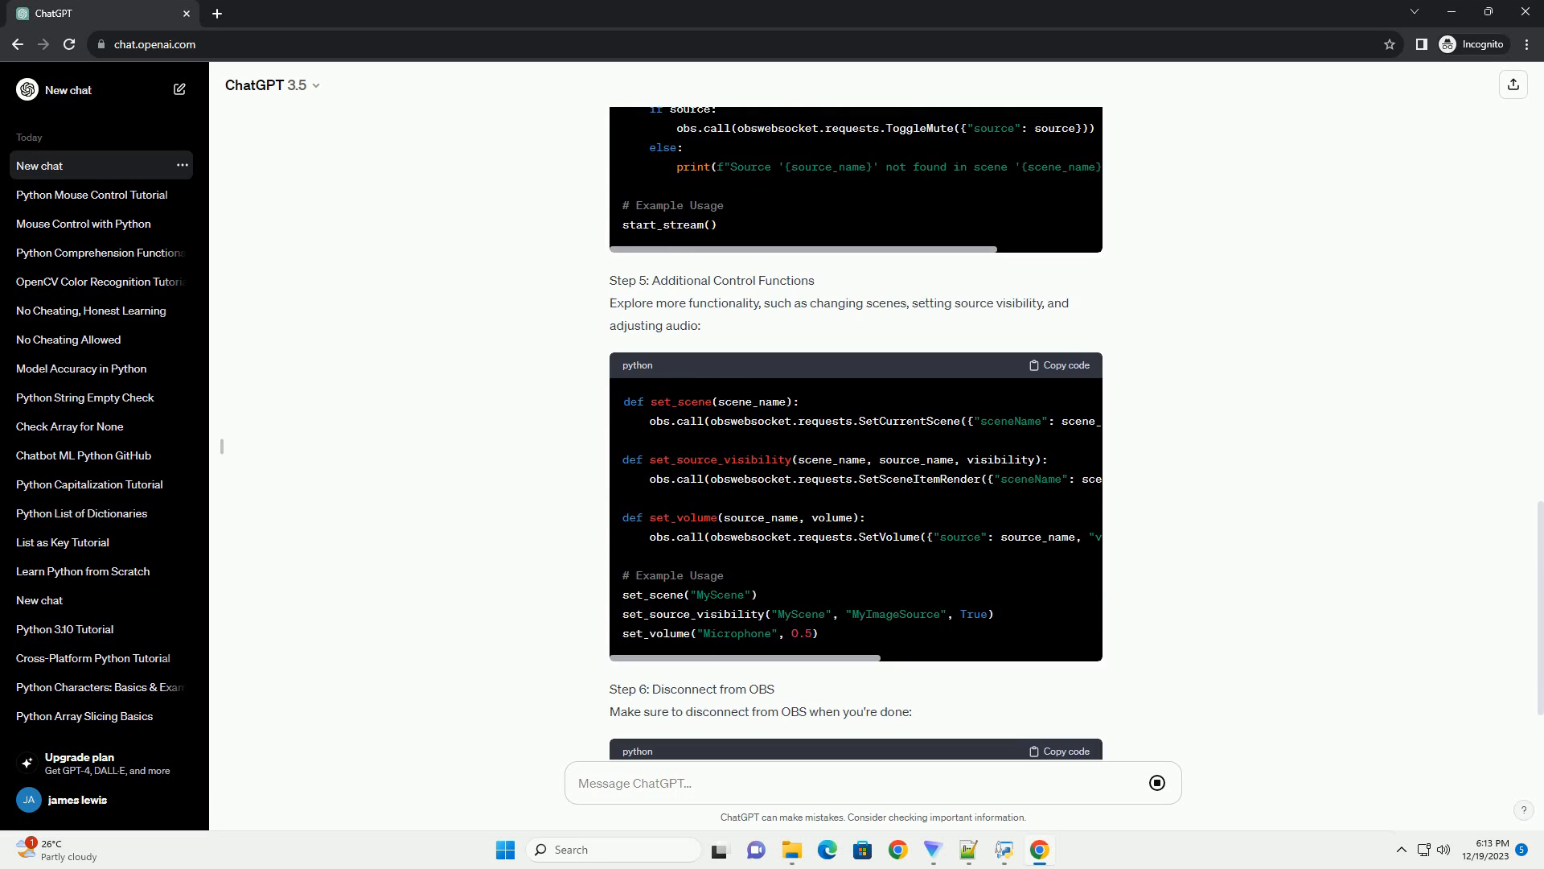
pyautogui.scroll(-3)
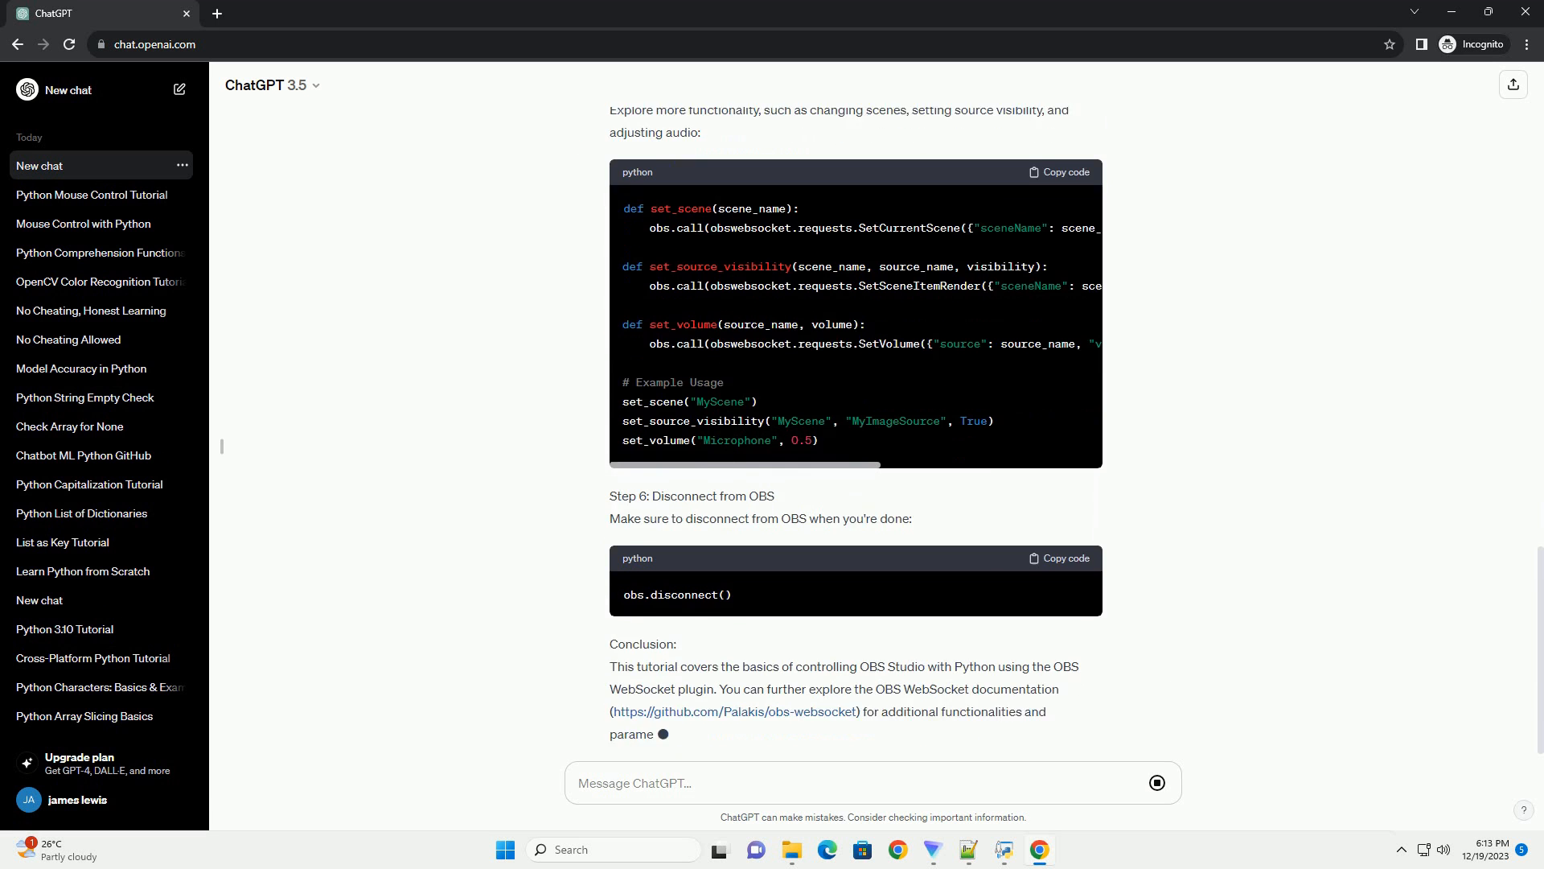